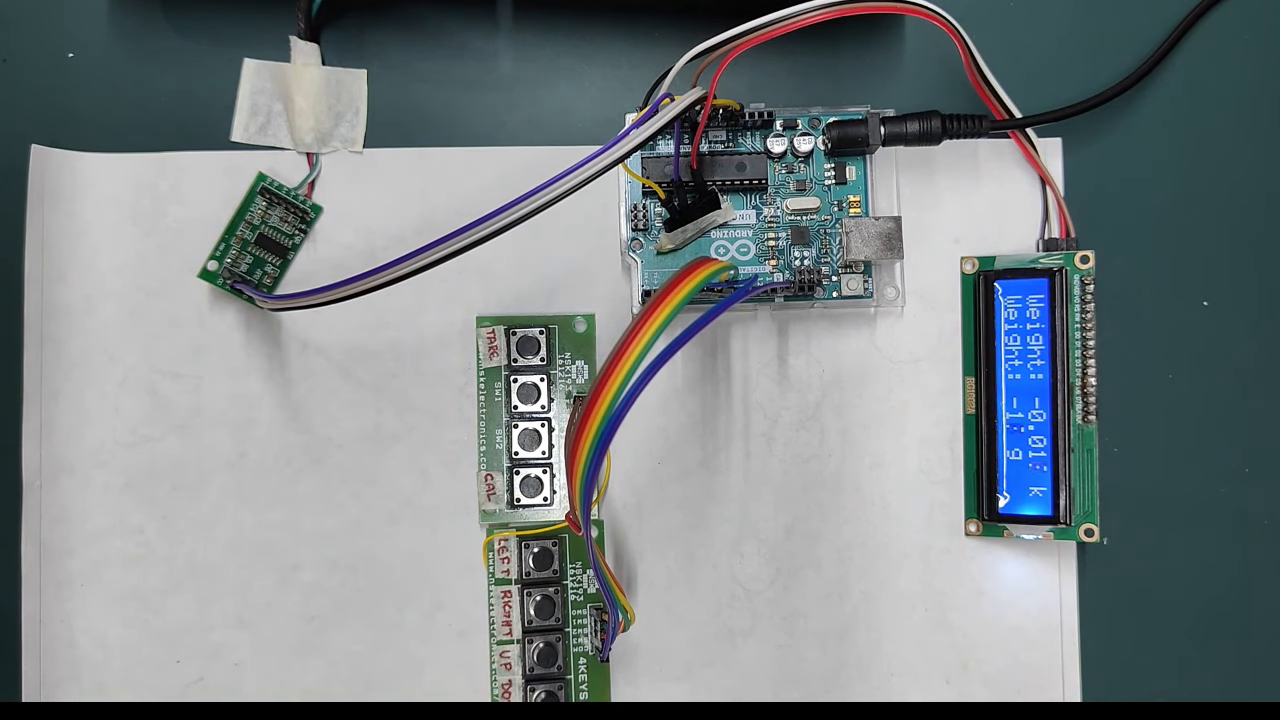
{"action": "left_click", "coordinate": [527, 350]}
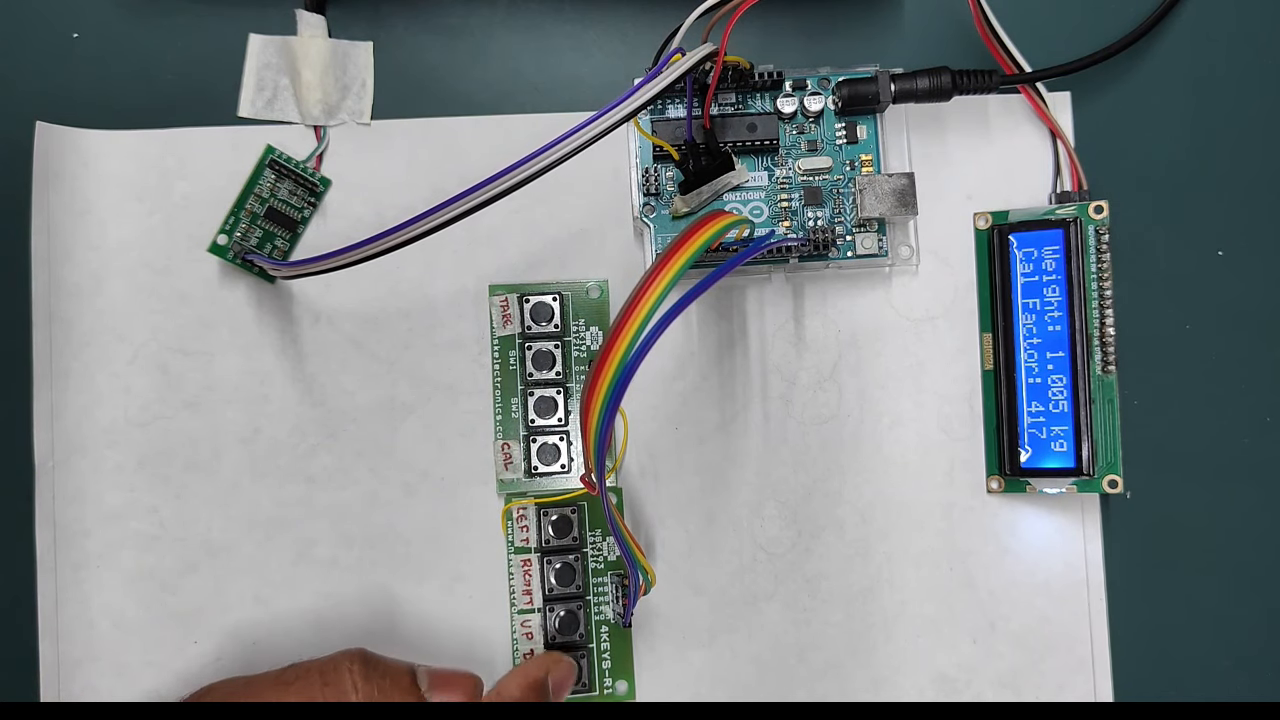
{"action": "left_click", "coordinate": [567, 655]}
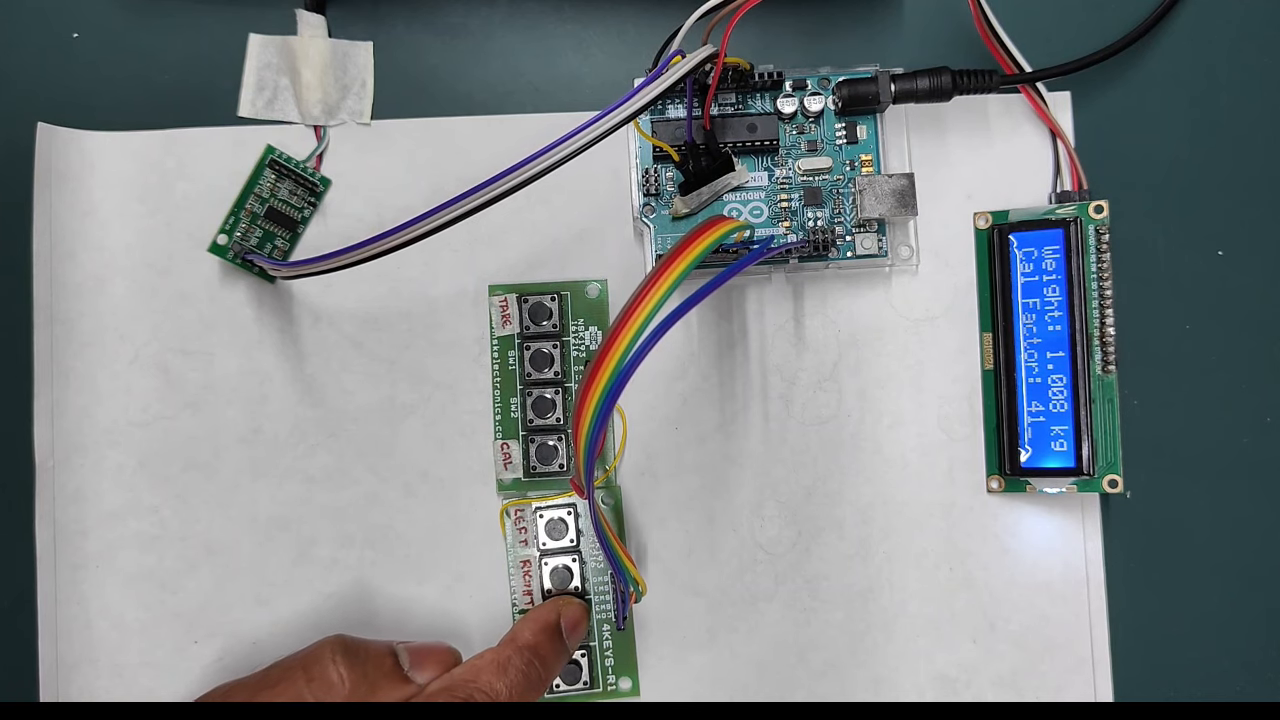
{"action": "left_click", "coordinate": [553, 576]}
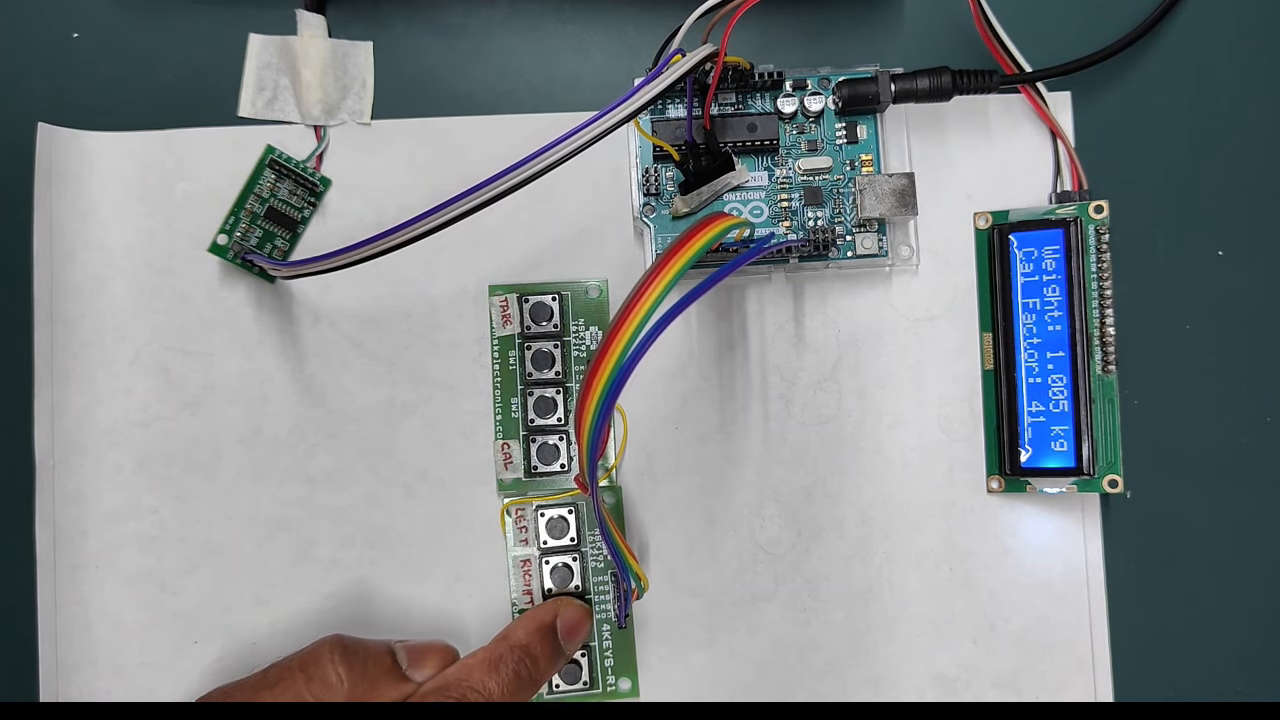
{"action": "left_click", "coordinate": [548, 570]}
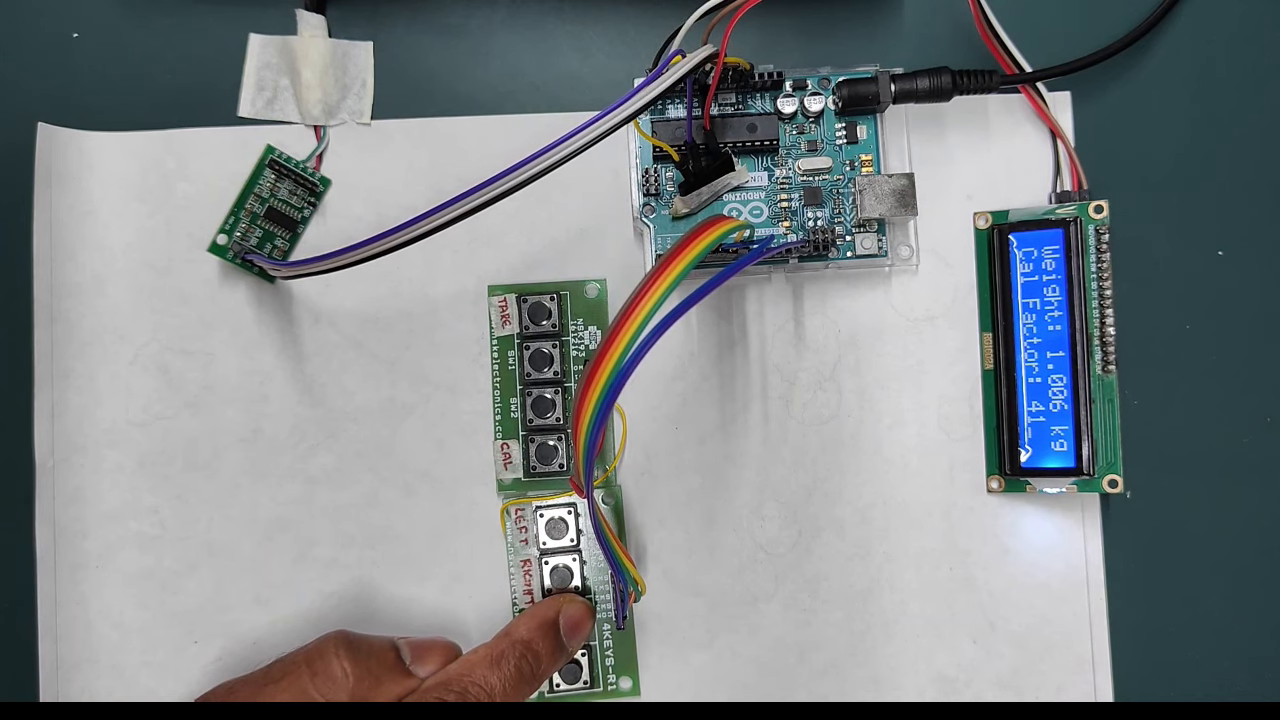
{"action": "left_click", "coordinate": [553, 572]}
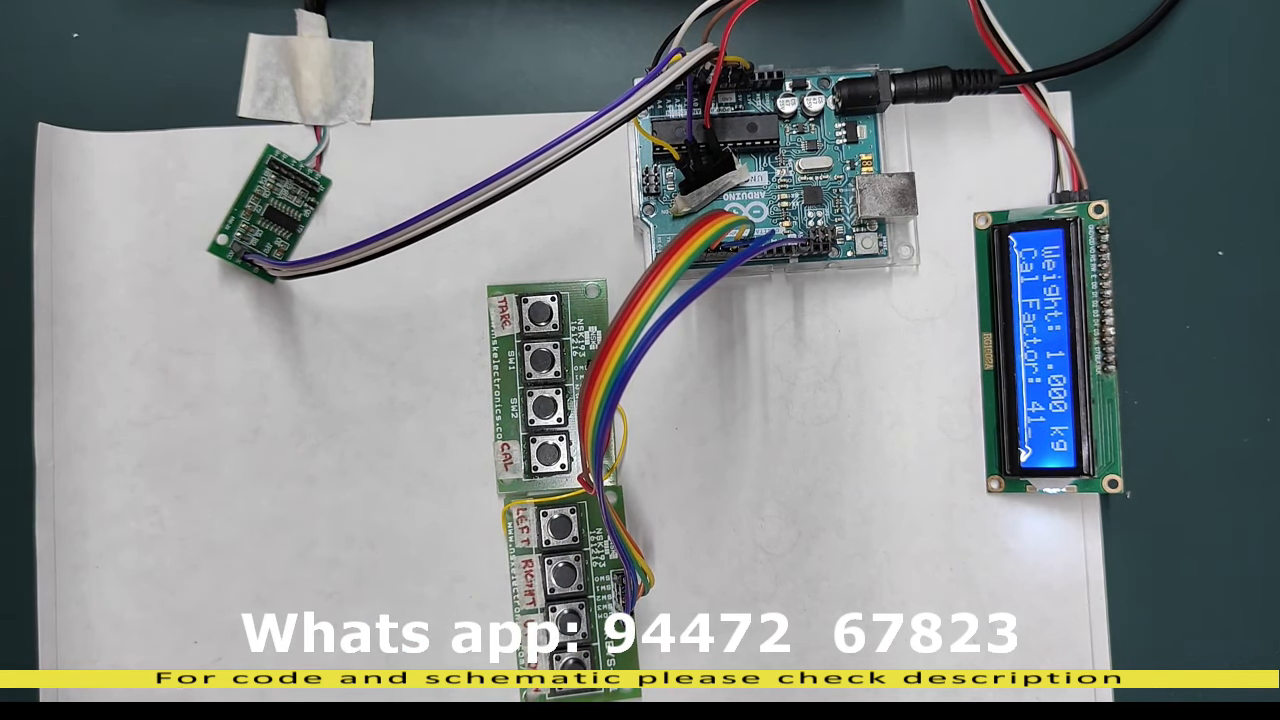
{"action": "left_click", "coordinate": [545, 455]}
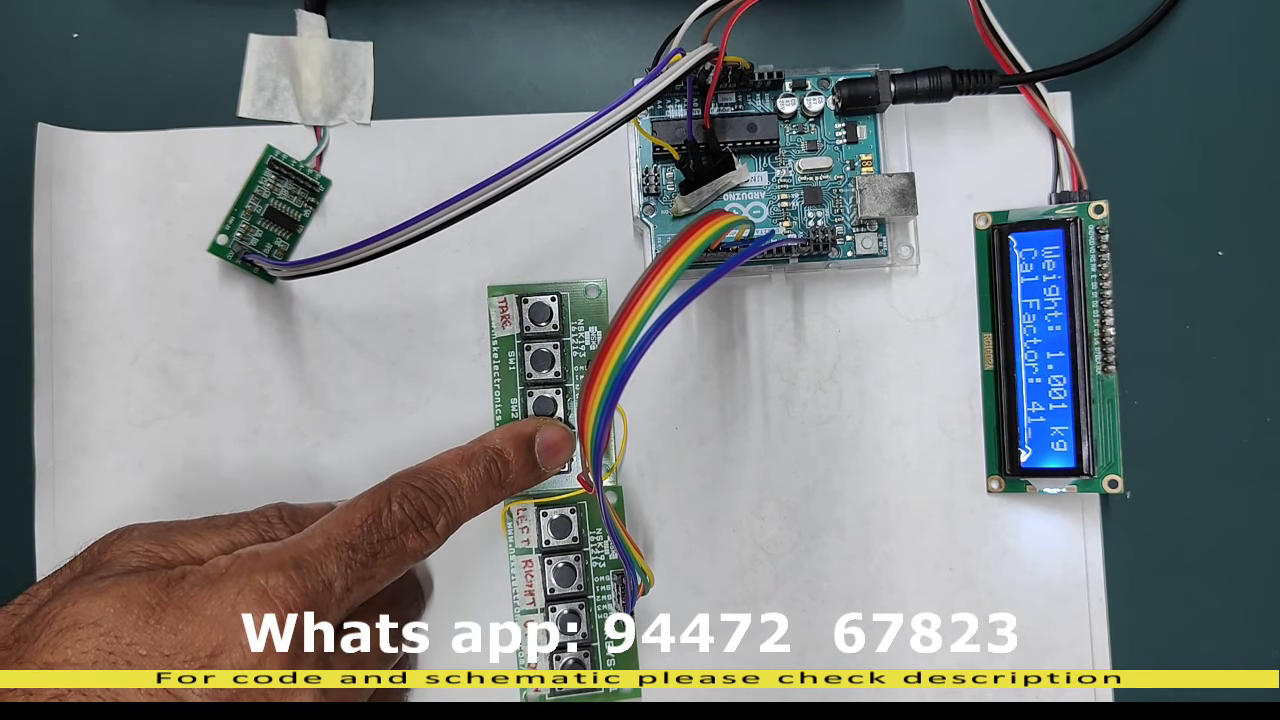